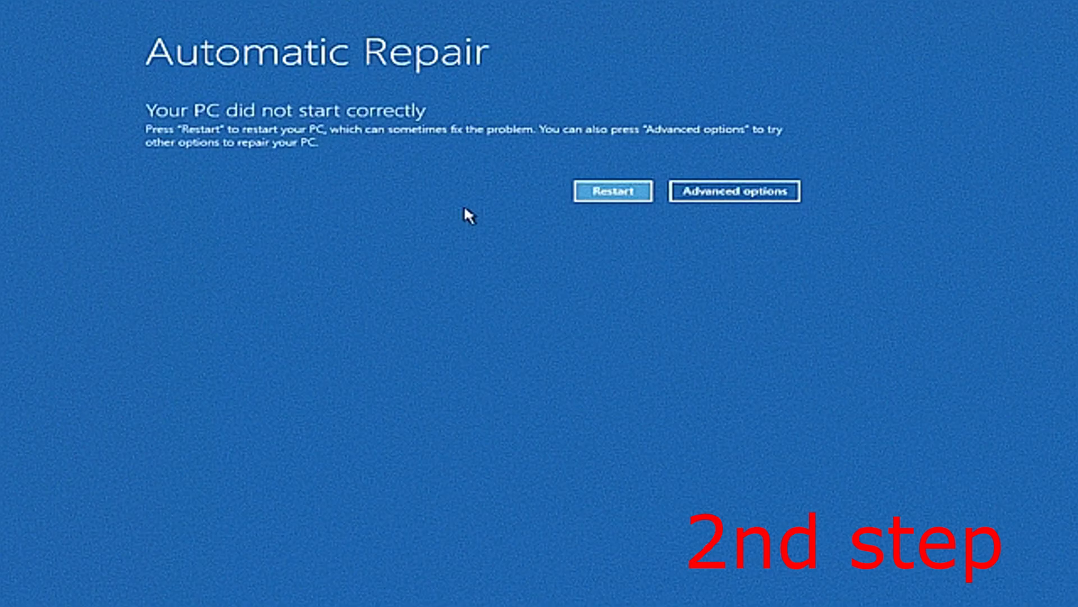
- Leave the Automatic Repair notice via Advanced options to reach the Choose an option menu
left_click(734, 191)
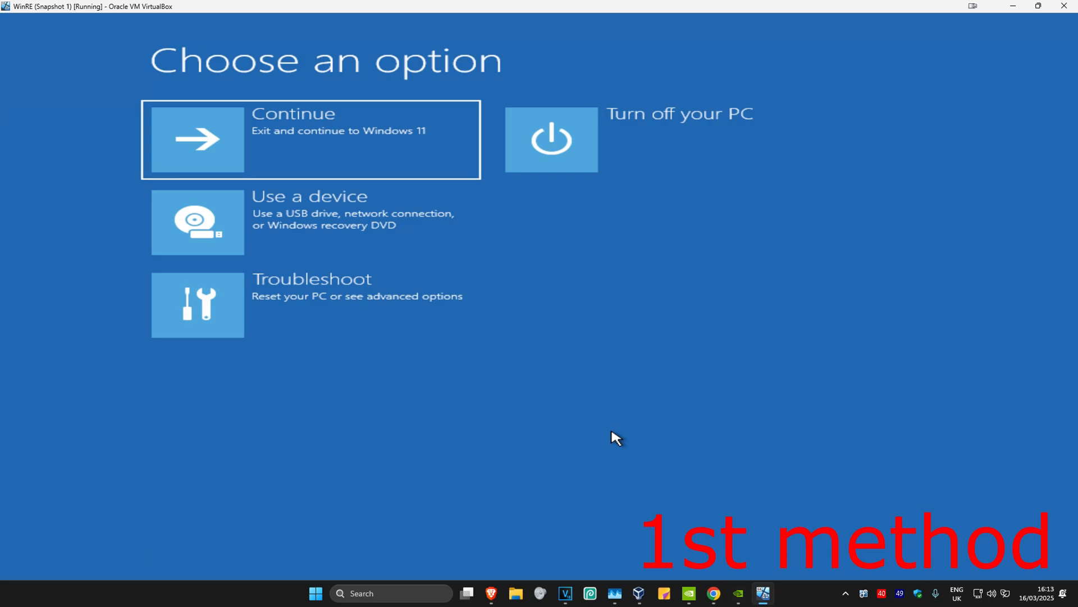
mouse_move(824, 378)
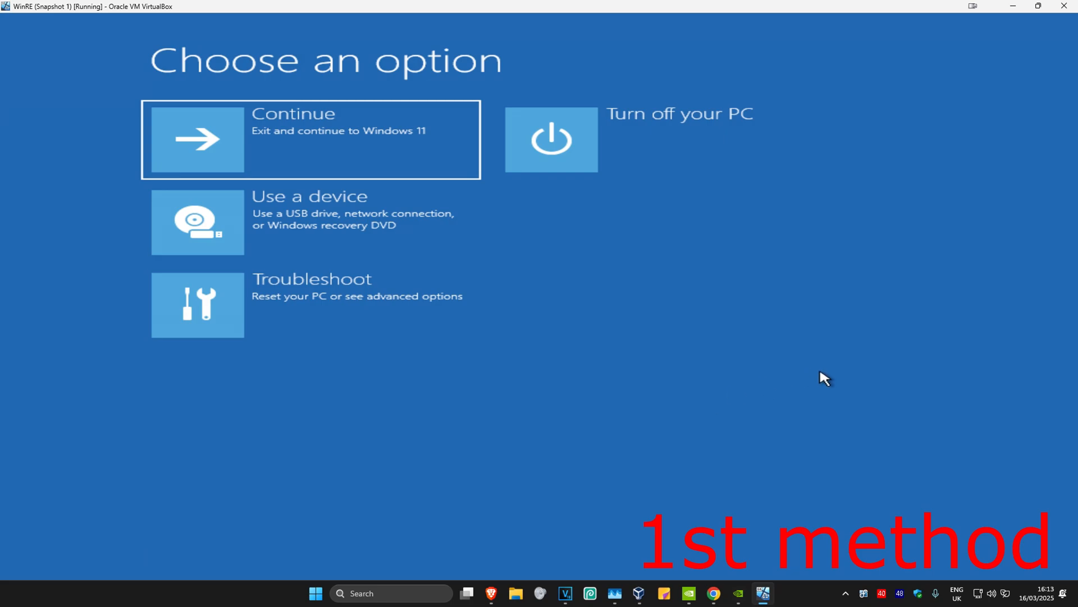
- Go into Troubleshoot, peek at the additional recovery options, and return to the Advanced options list
left_click(310, 304)
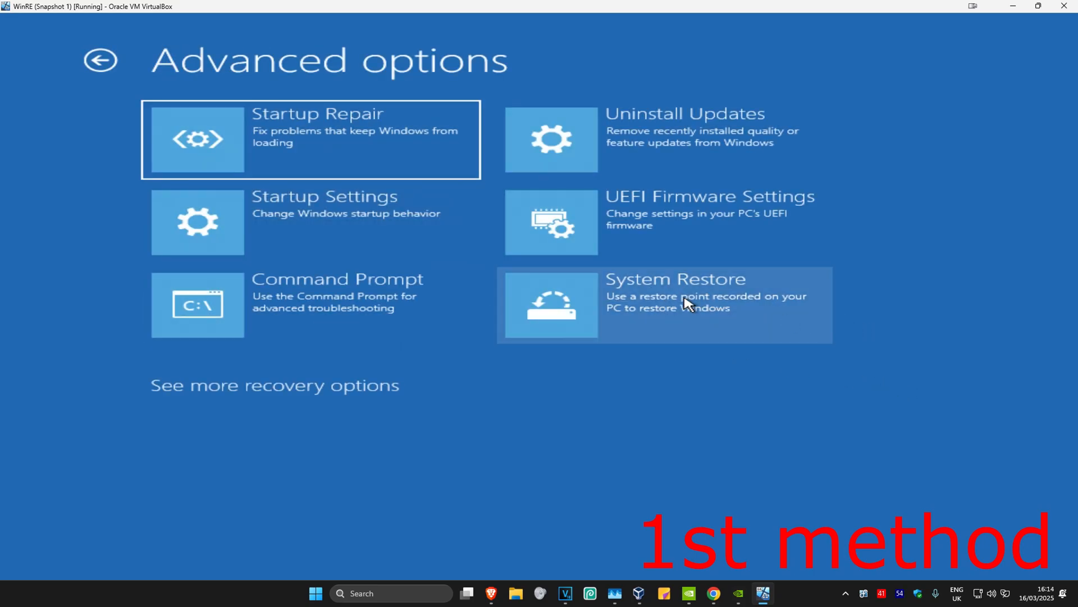
mouse_move(618, 291)
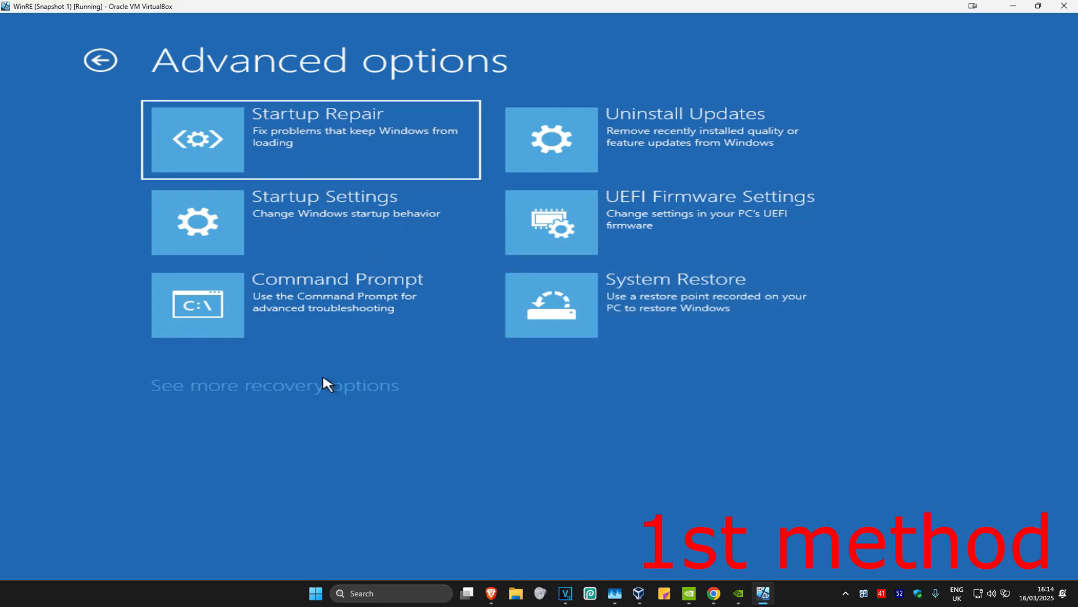
left_click(274, 385)
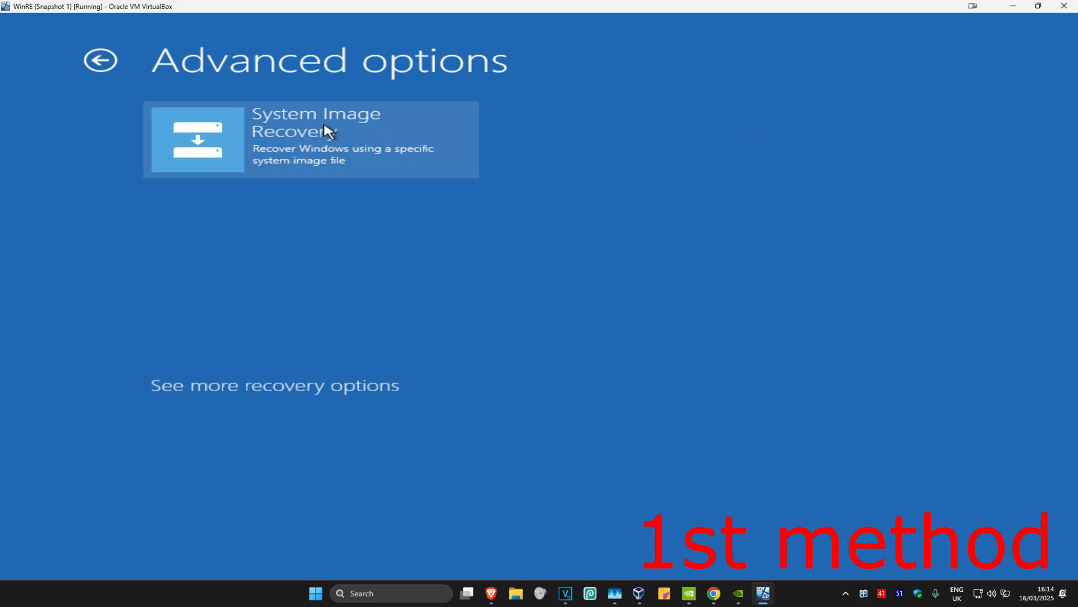
left_click(274, 385)
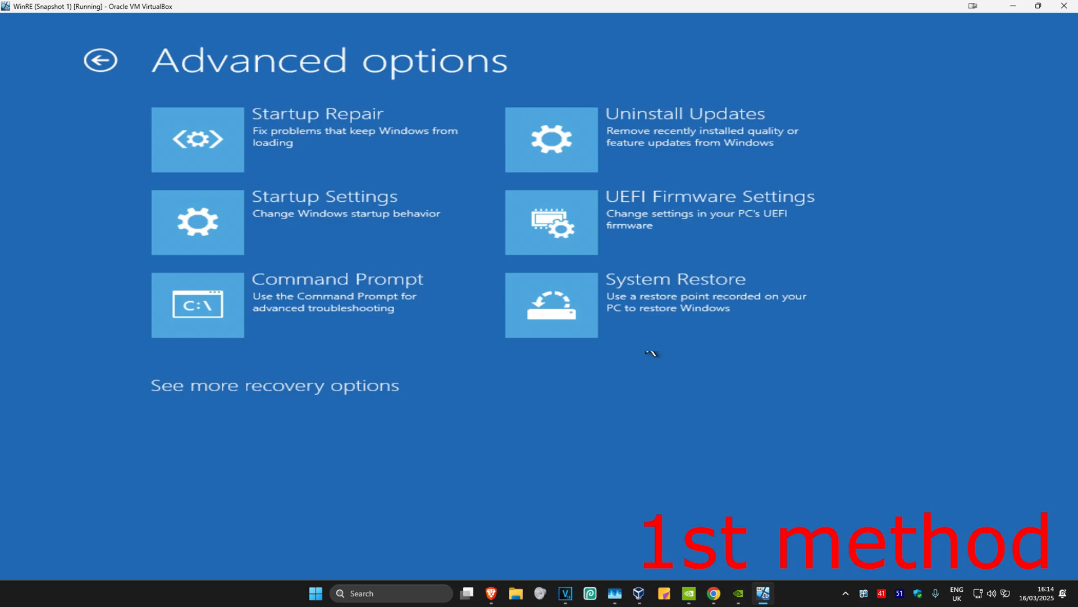
- Check System Restore, find no restore points, and cancel out of it
left_click(550, 304)
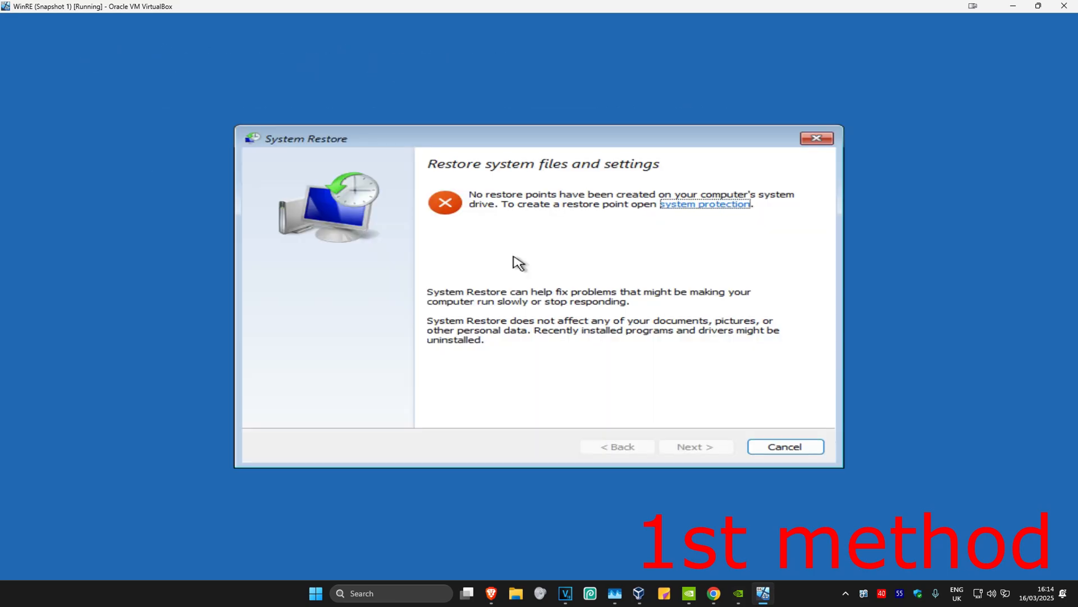
mouse_move(473, 200)
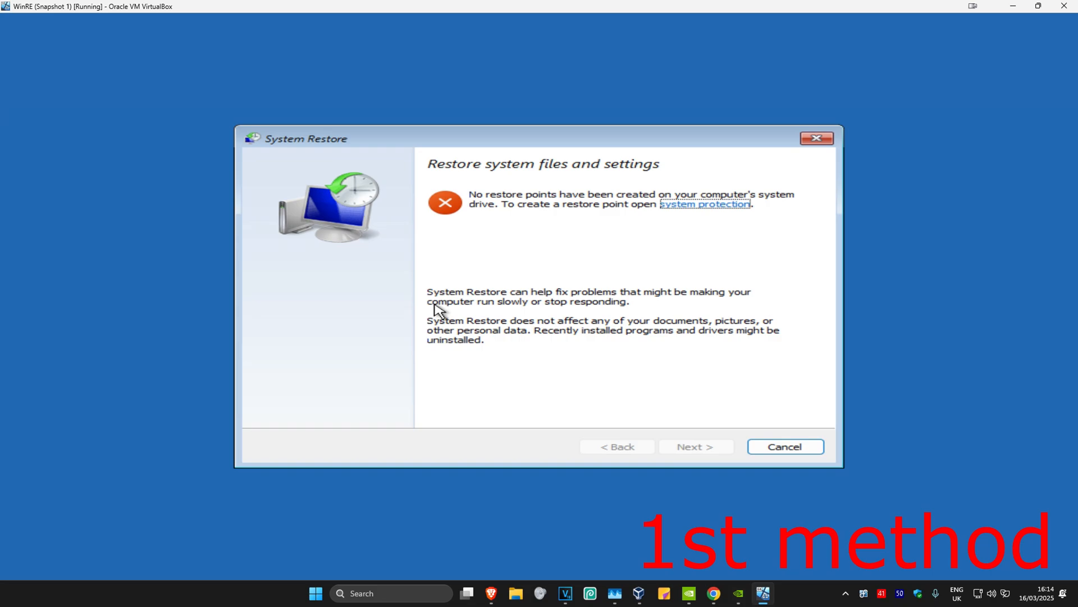
left_click(784, 446)
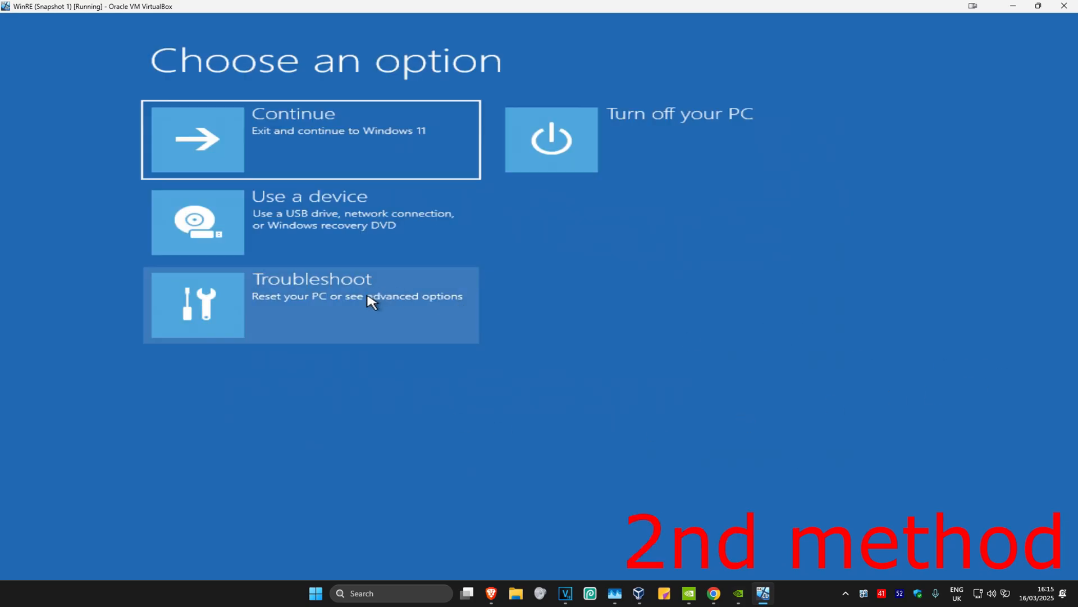
- Launch the administrator Command Prompt from Troubleshoot > Advanced options
left_click(310, 305)
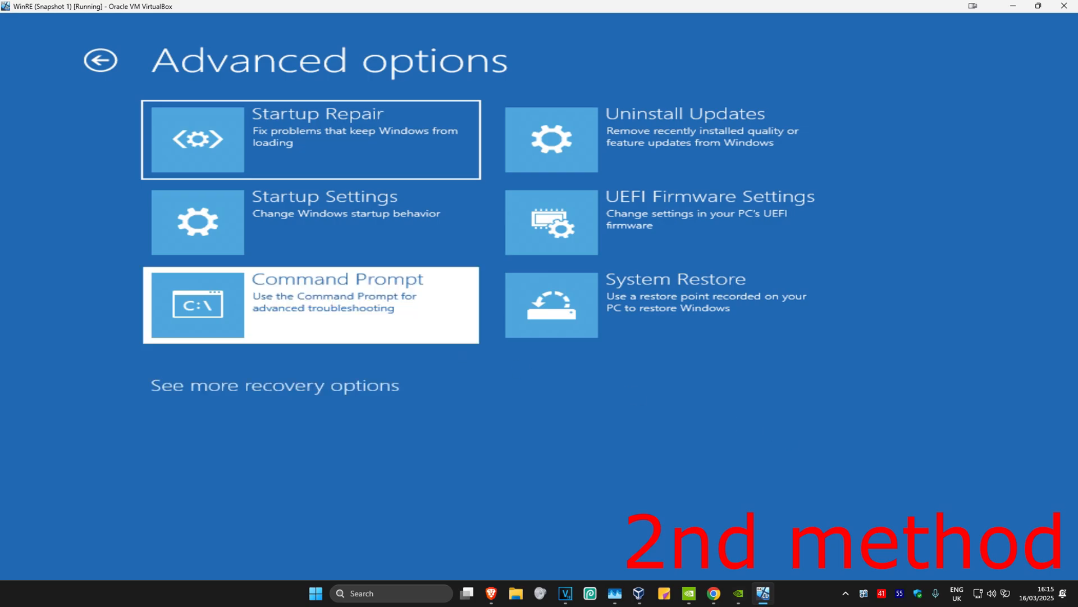
left_click(310, 304)
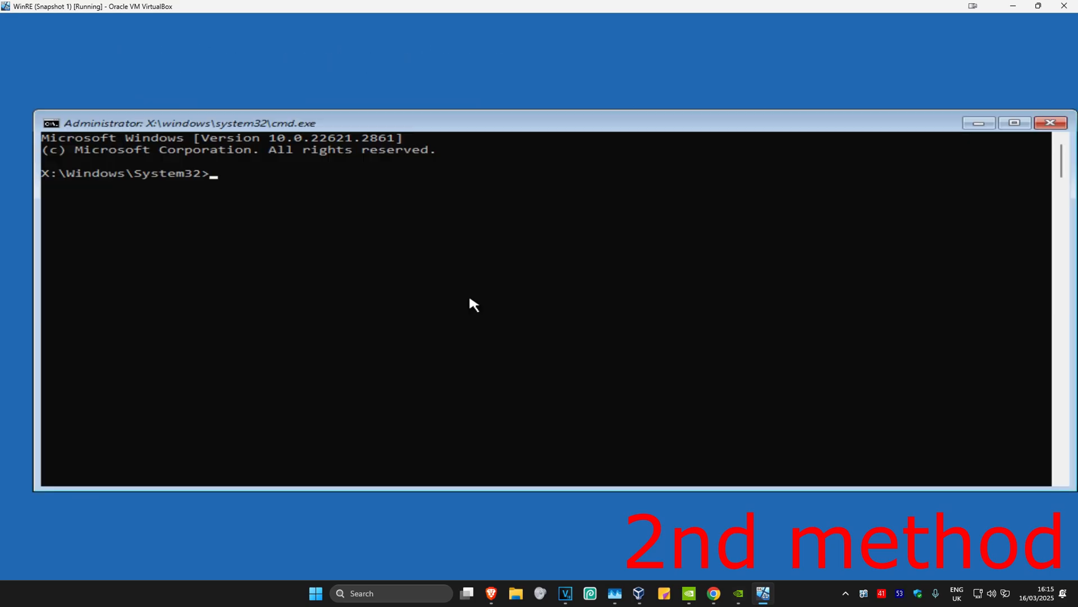
- Run sfc /scannow to find and repair the corrupt system files
type("sfc")
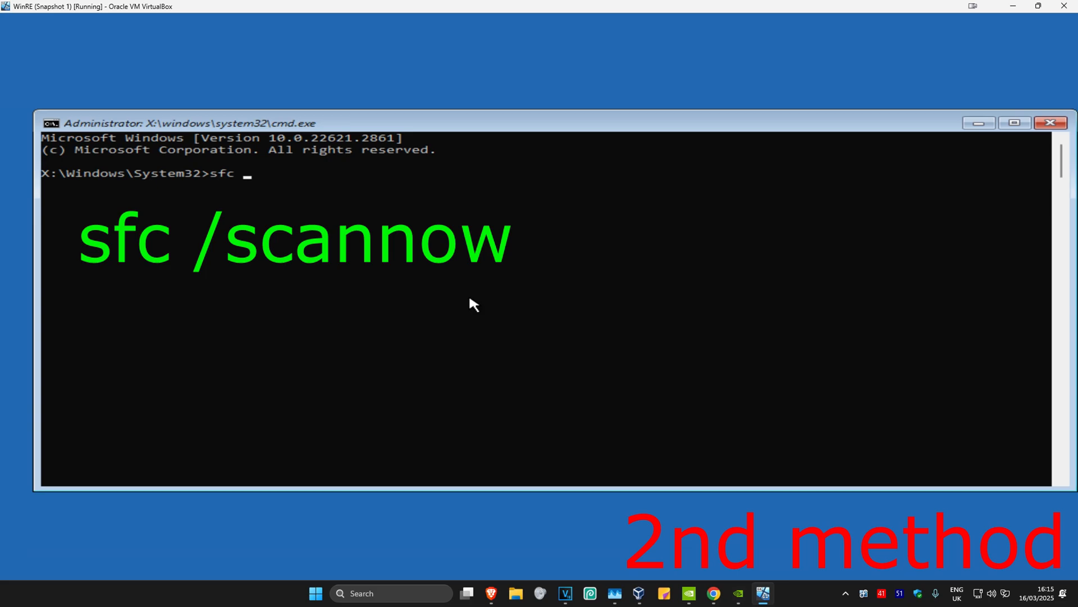
type("/scannow")
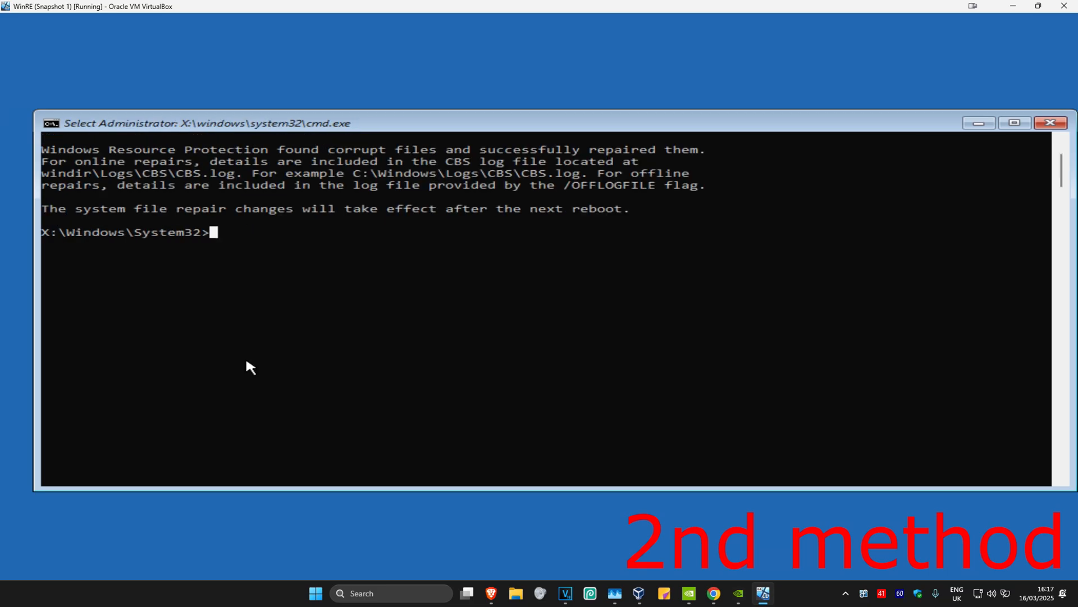
- Run verifier /reset, which reports no Driver Verifier settings were changed
type("verifier")
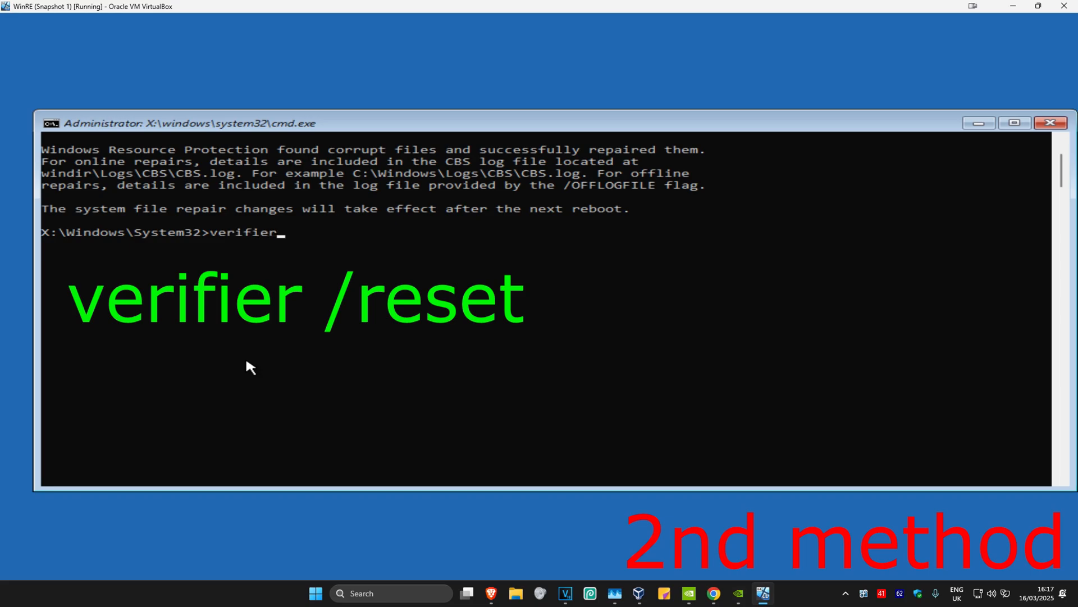
type("/reset")
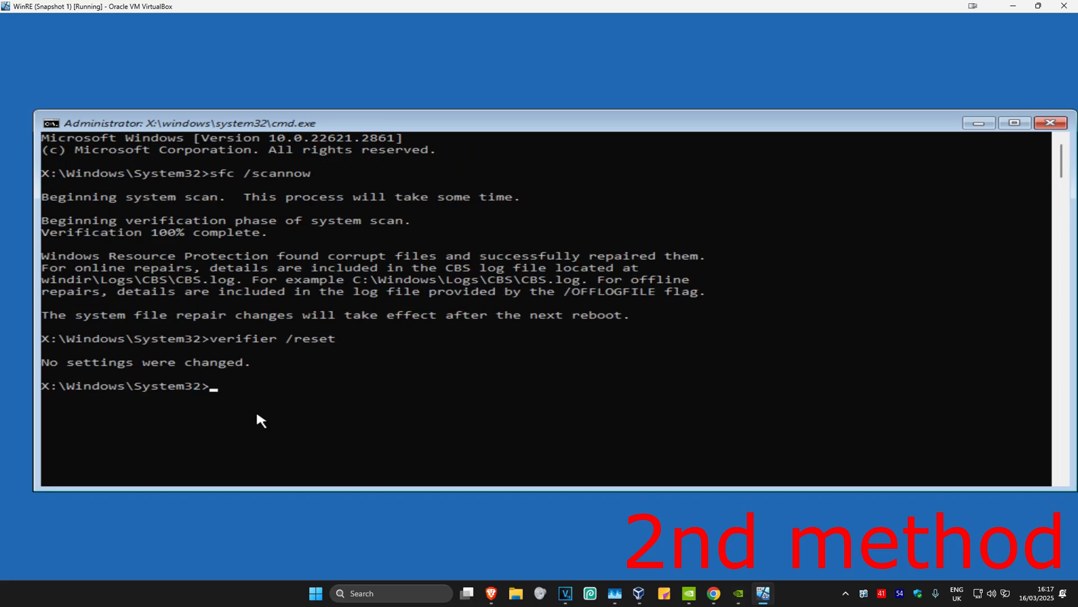
mouse_move(373, 432)
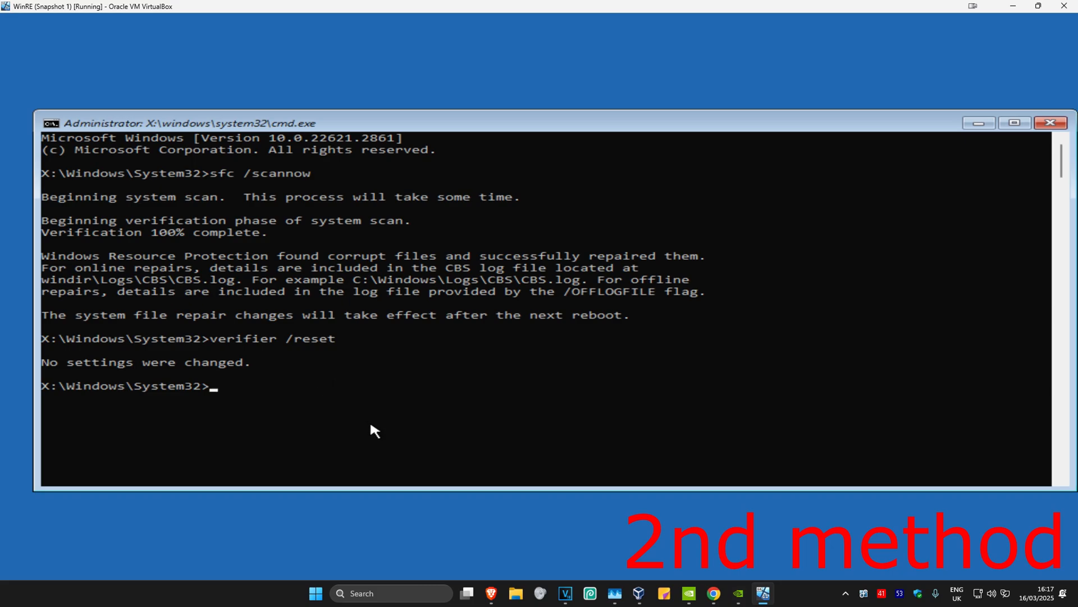
mouse_move(239, 383)
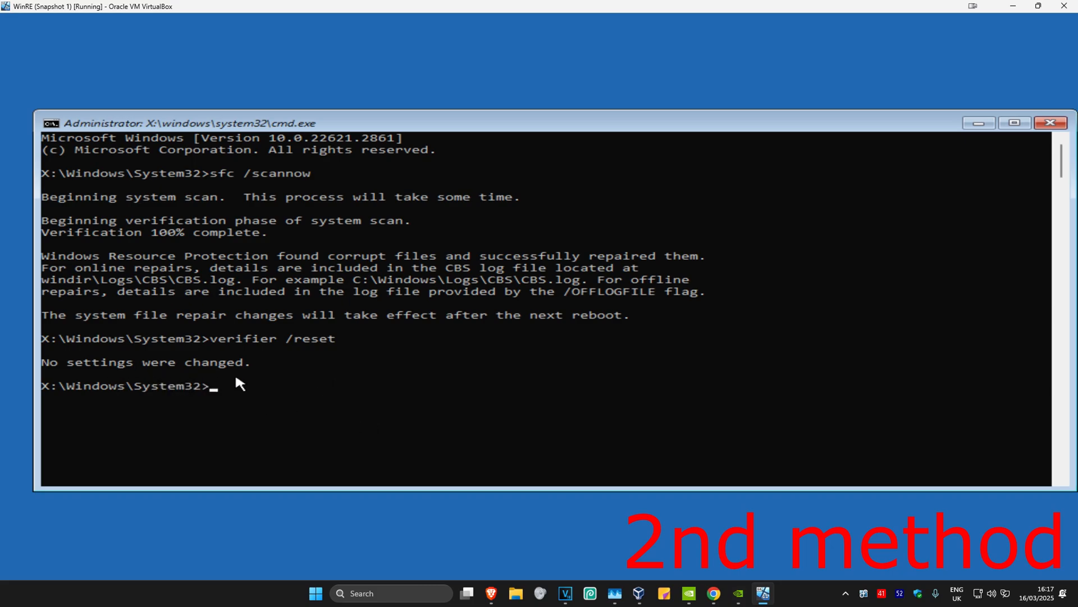
mouse_move(419, 396)
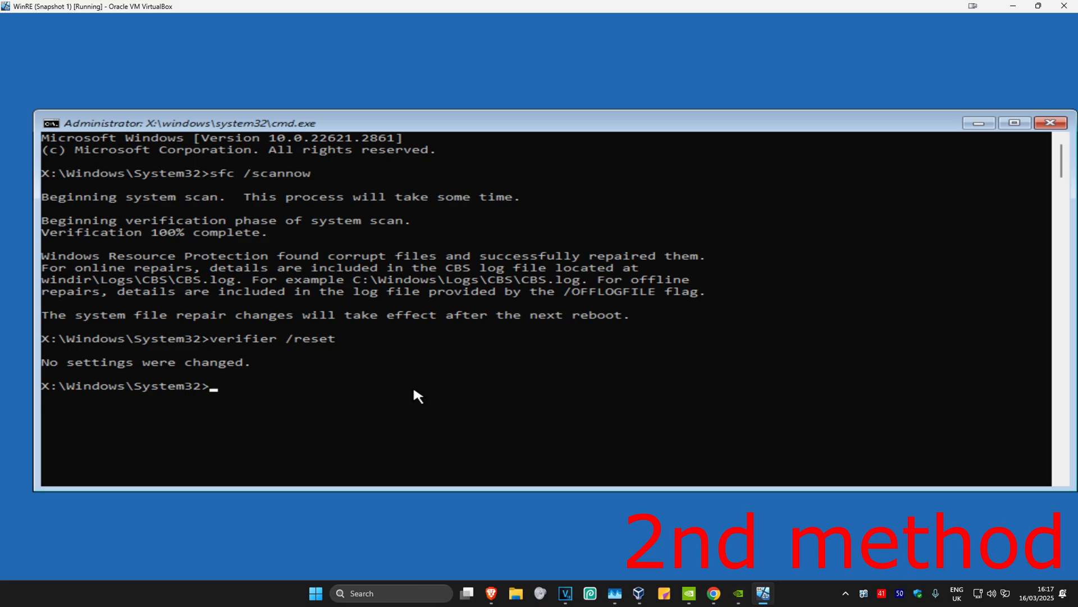
mouse_move(216, 383)
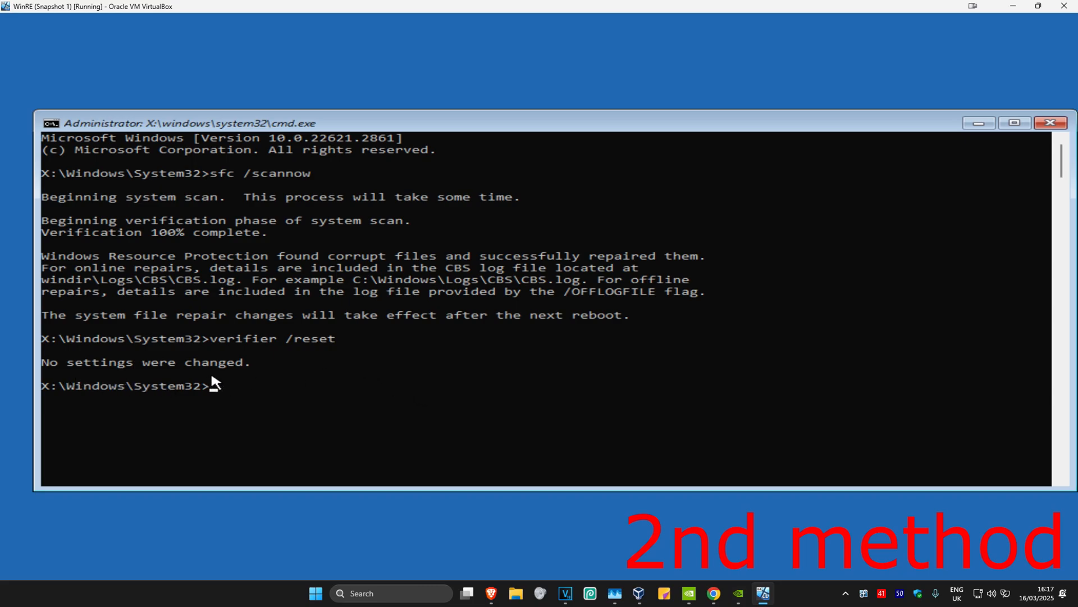